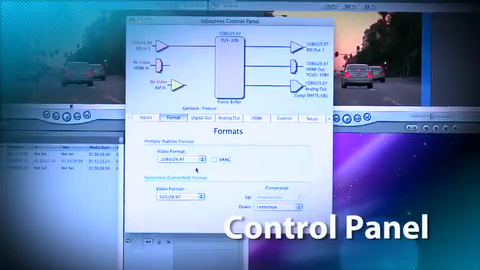
# Open the Primary Video Format menu on the Formats tab, currently set to 1080i29.97
pyautogui.click(185, 160)
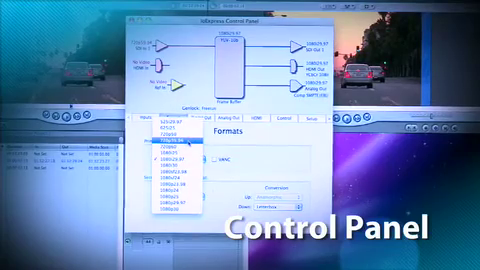